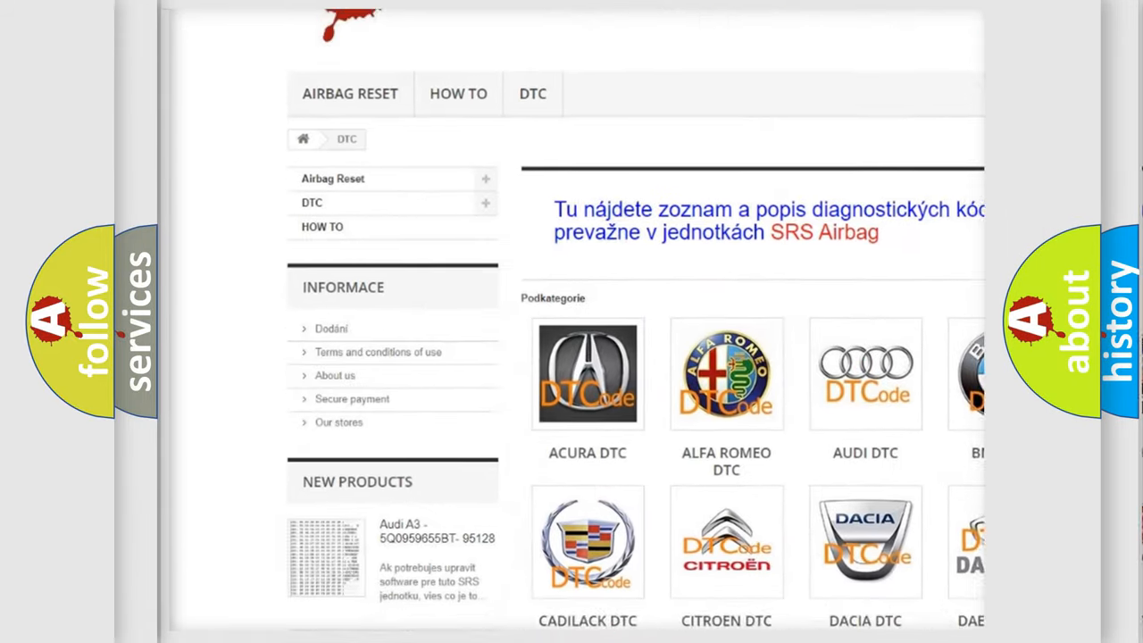
{"action": "scroll", "scroll_direction": "down", "scroll_amount": 3}
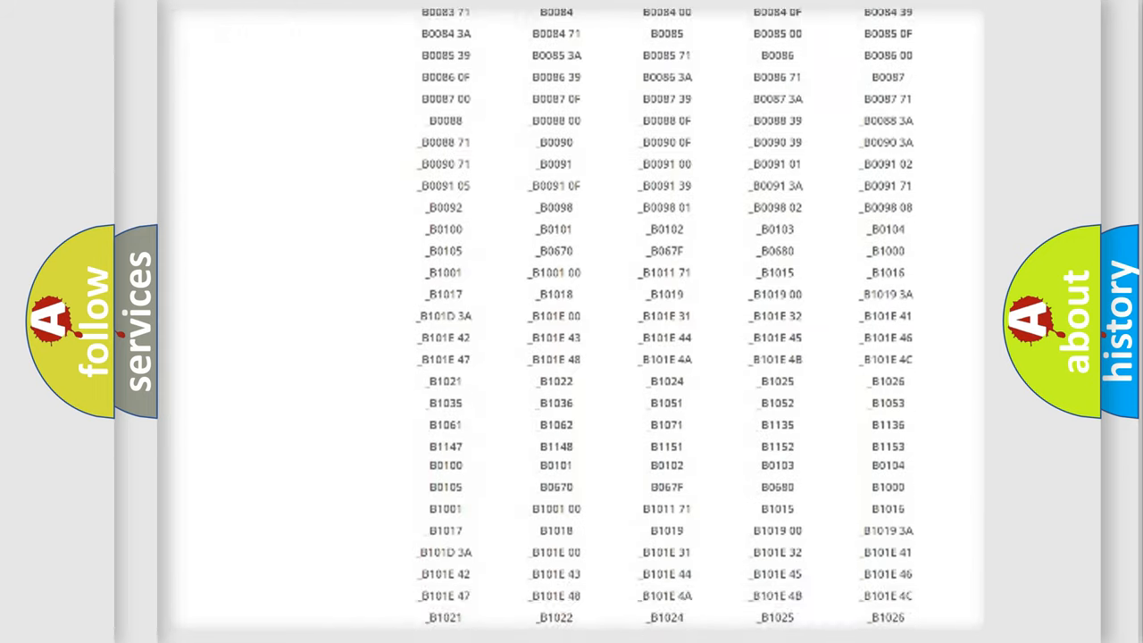
{"action": "scroll", "scroll_direction": "down", "scroll_amount": 3}
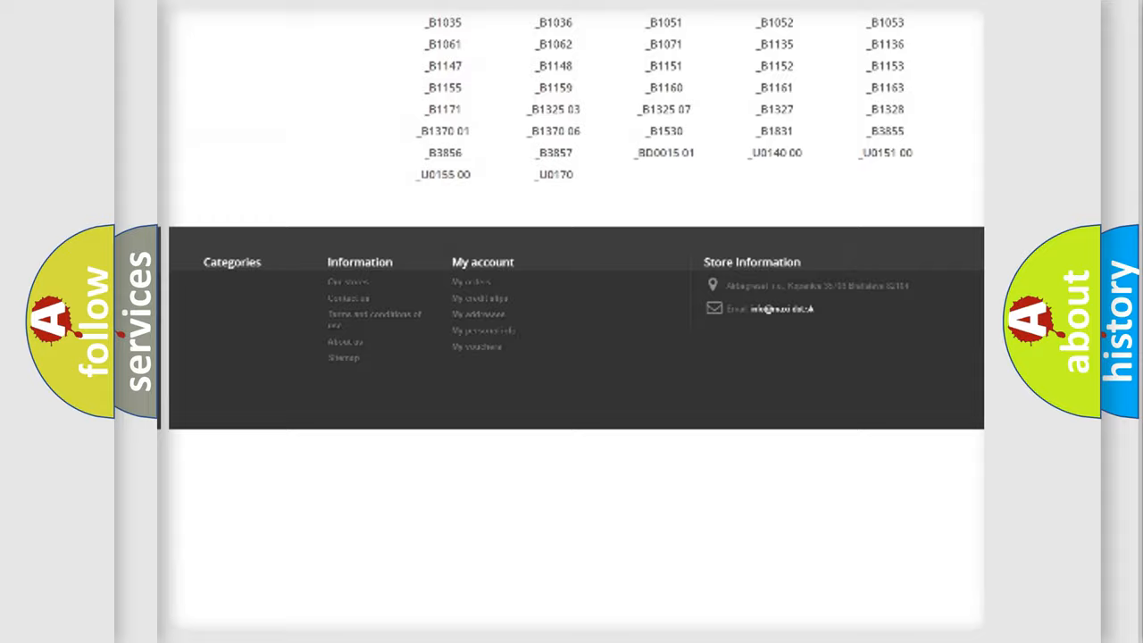